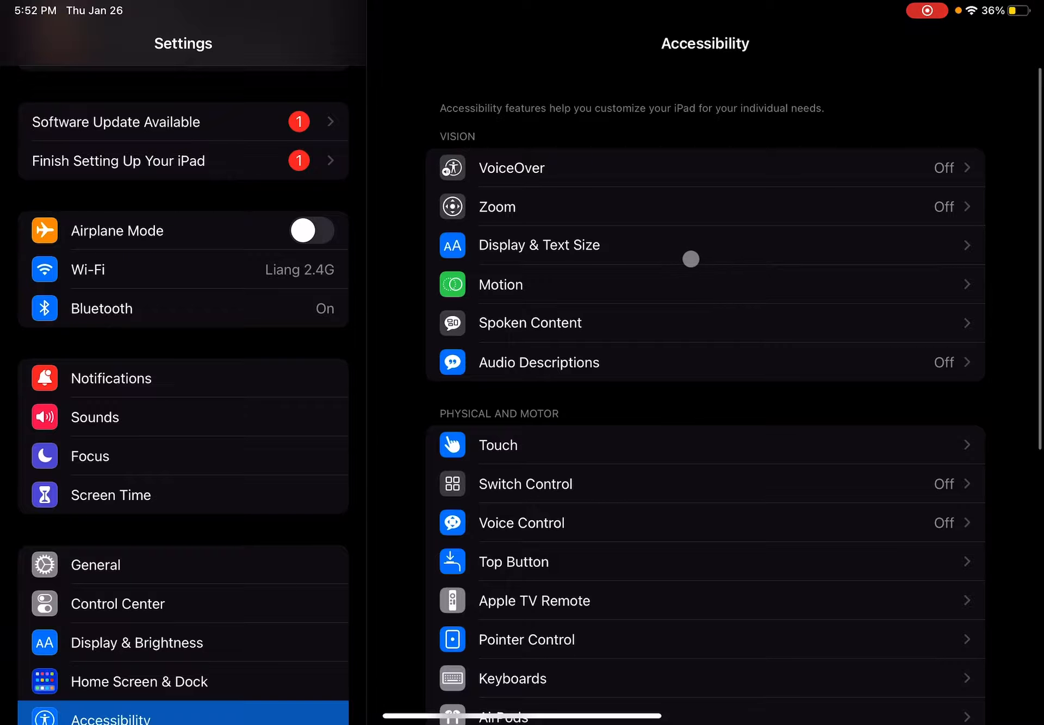
# Step: Add then remove Classic Invert in Accessibility Shortcut, then open Display & Text Size
pyautogui.scroll(-3)
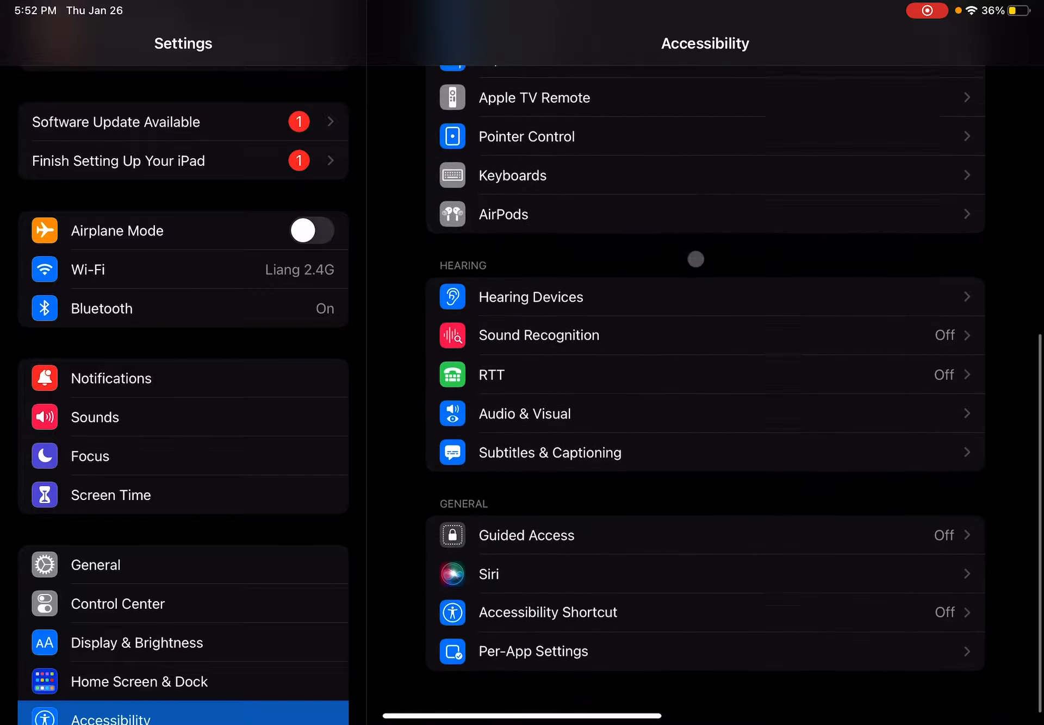
pyautogui.click(547, 612)
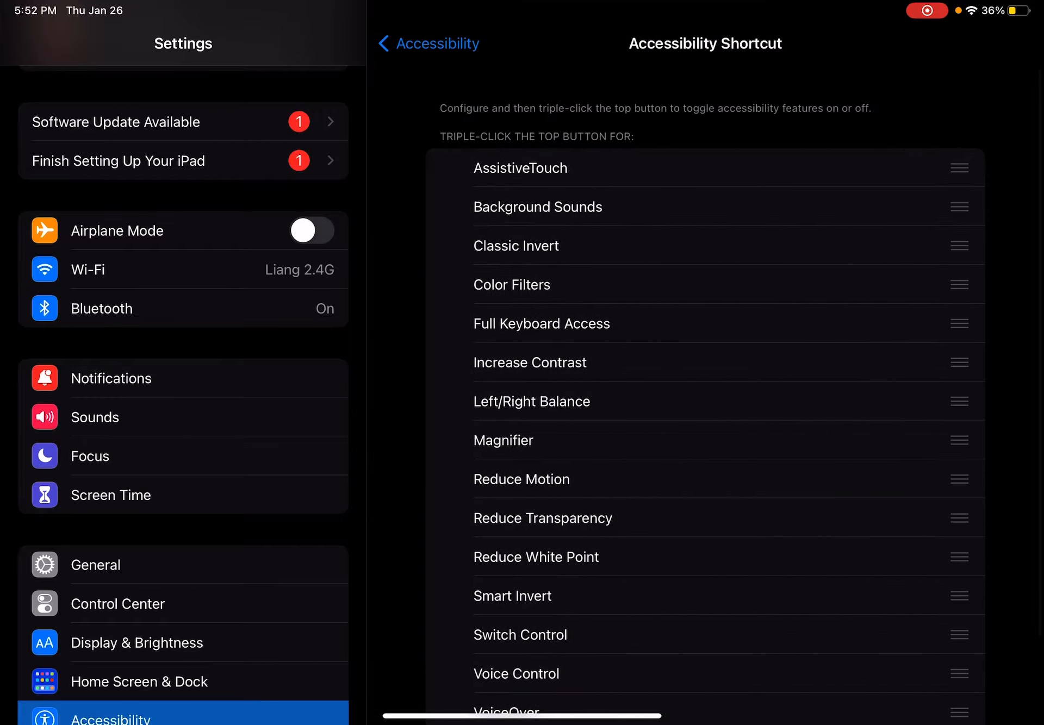
pyautogui.click(515, 246)
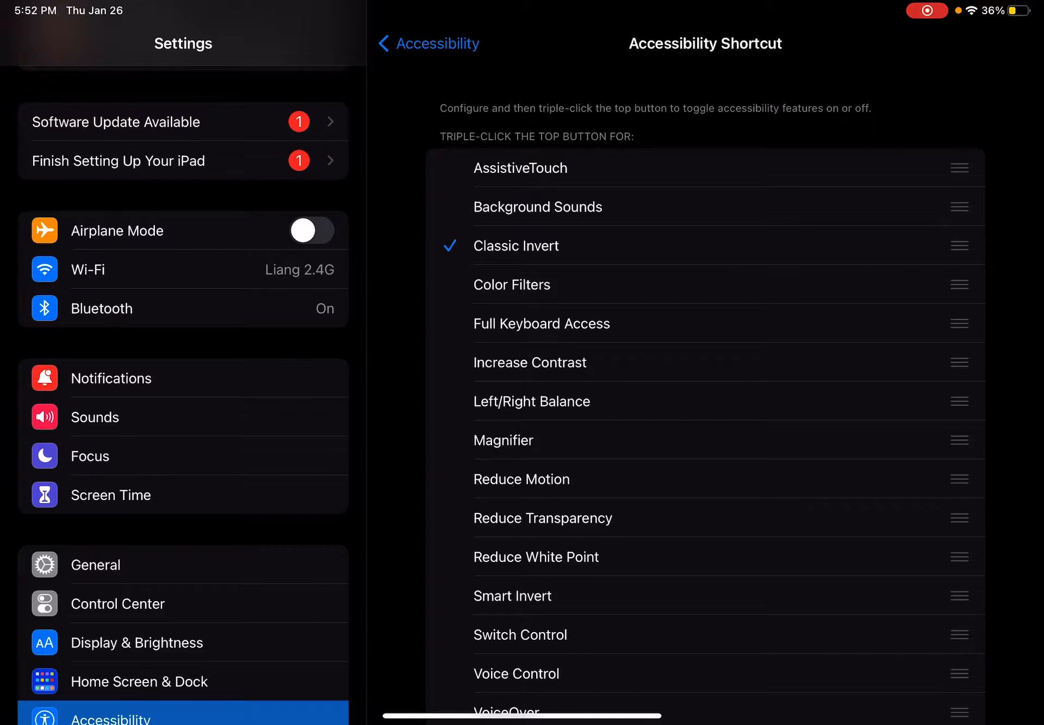
pyautogui.click(516, 245)
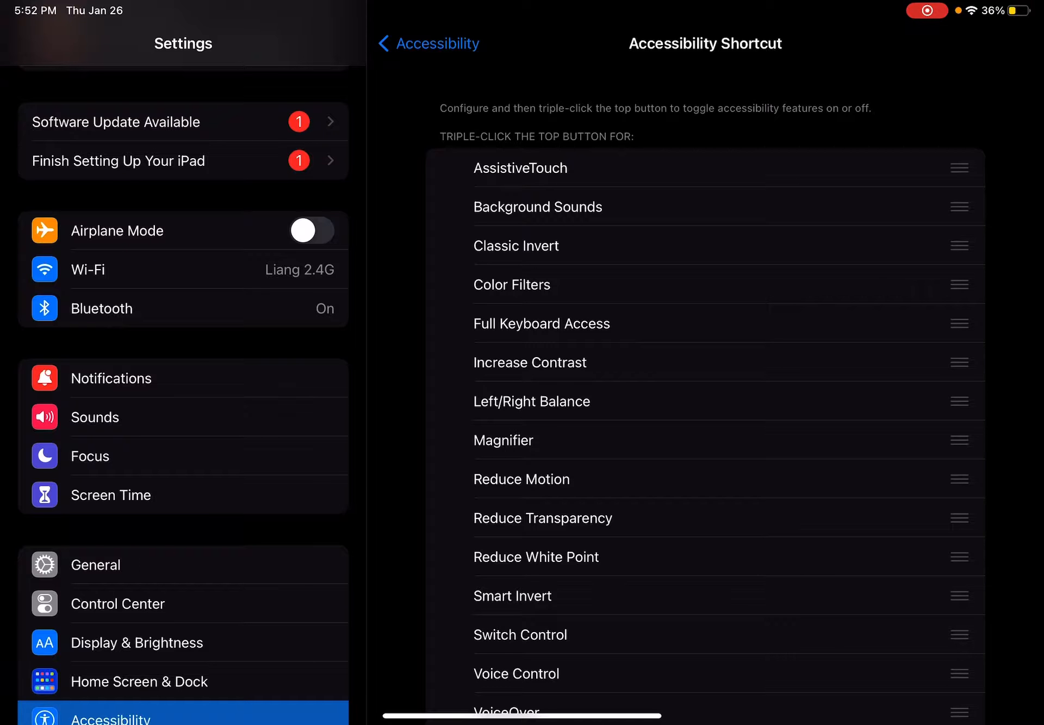
pyautogui.click(427, 43)
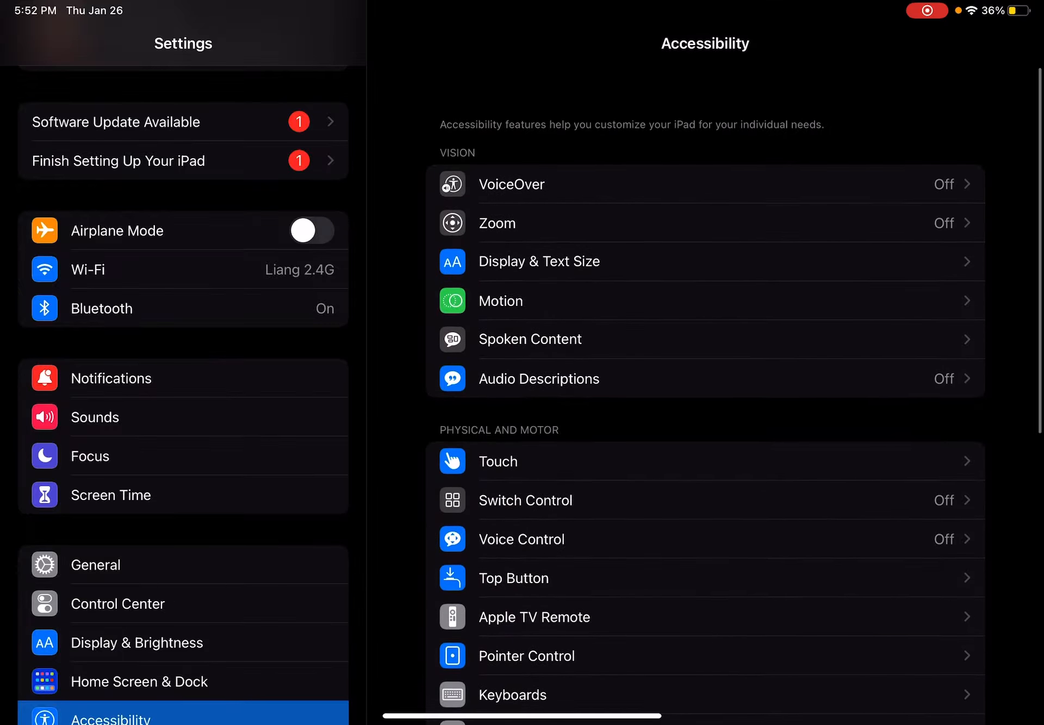
pyautogui.click(539, 261)
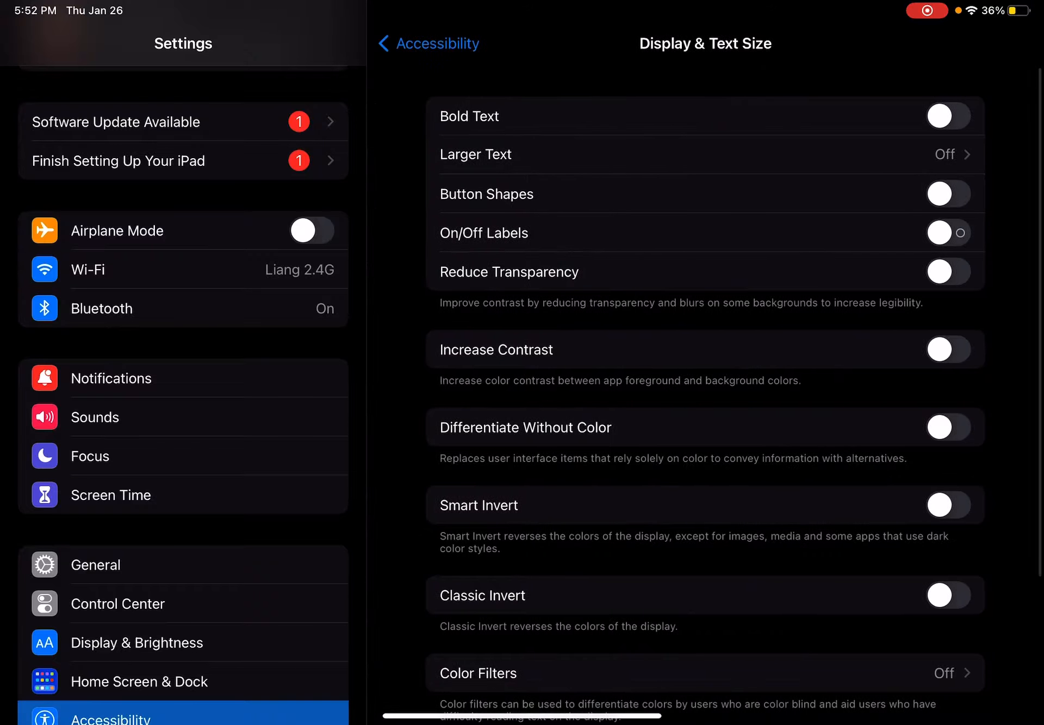